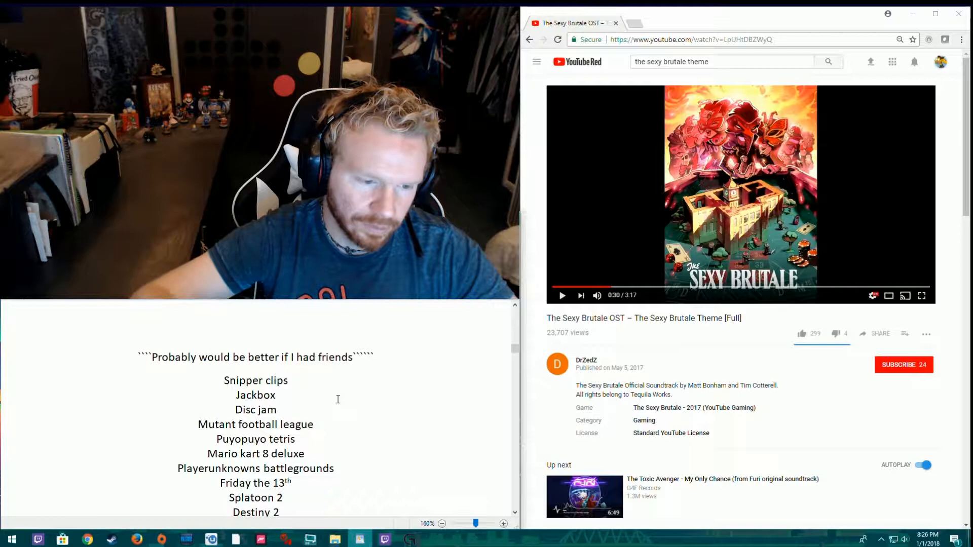
- Delete the Snipper clips, Disc jam and Mutant football league lines so the list starts with Jackbox
{"action": "left_click", "coordinate": [289, 380]}
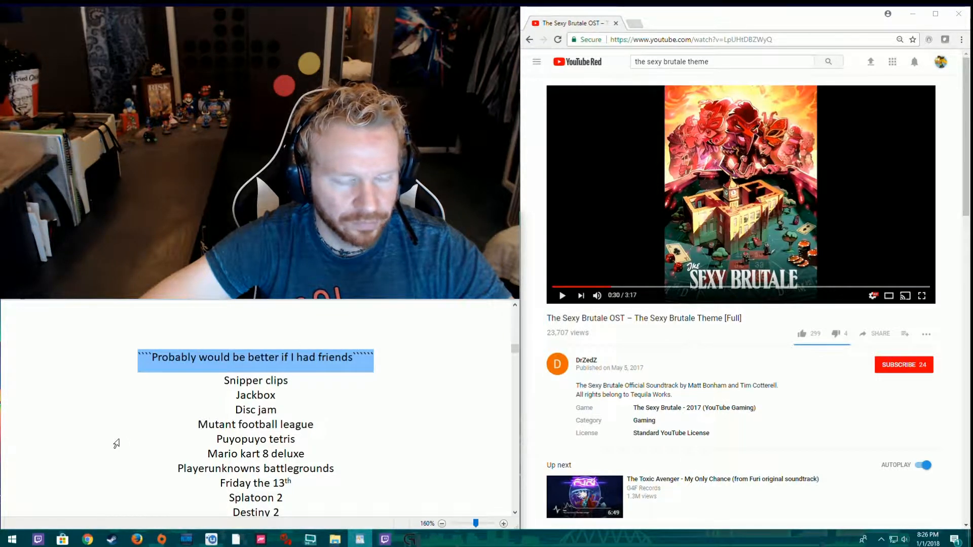
{"action": "double_click", "coordinate": [255, 439]}
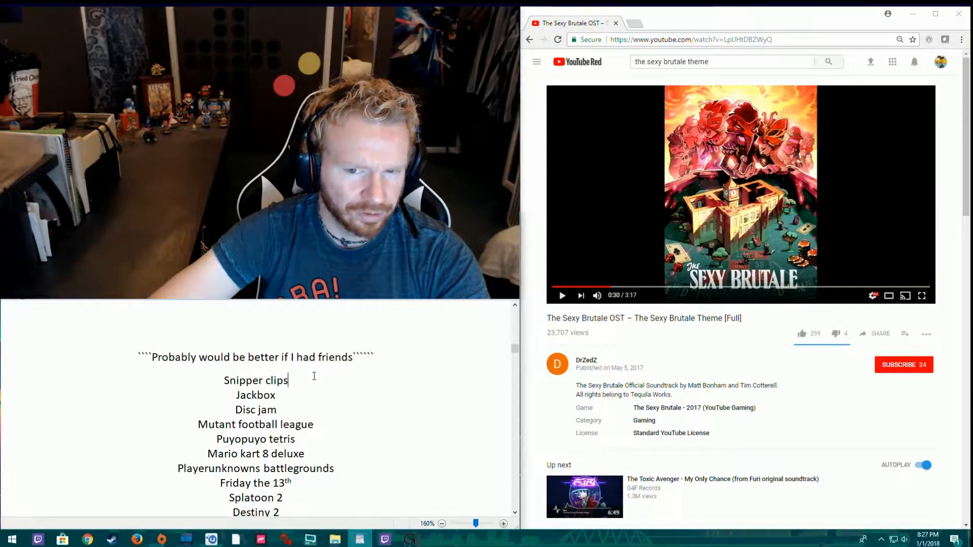
{"action": "key", "text": "Backspace"}
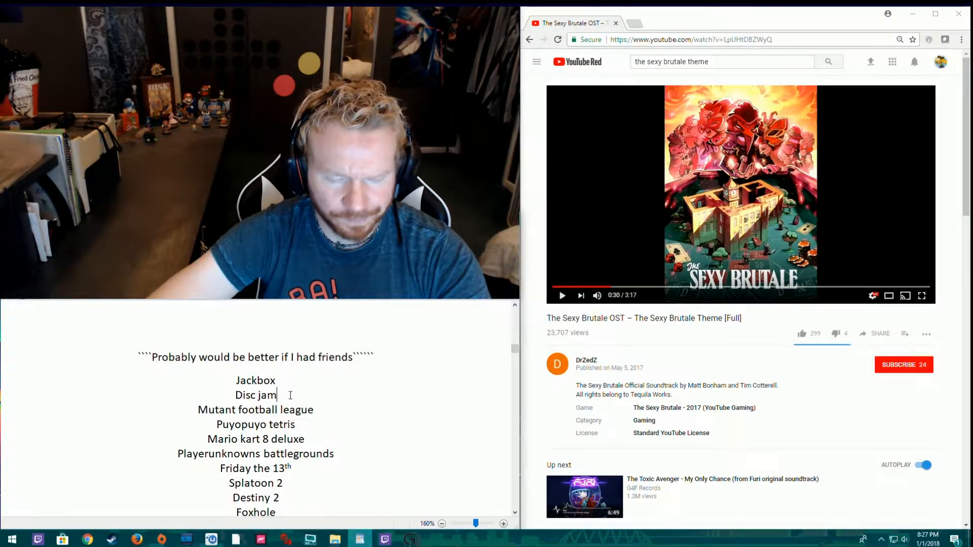
{"action": "key", "text": "Backspace"}
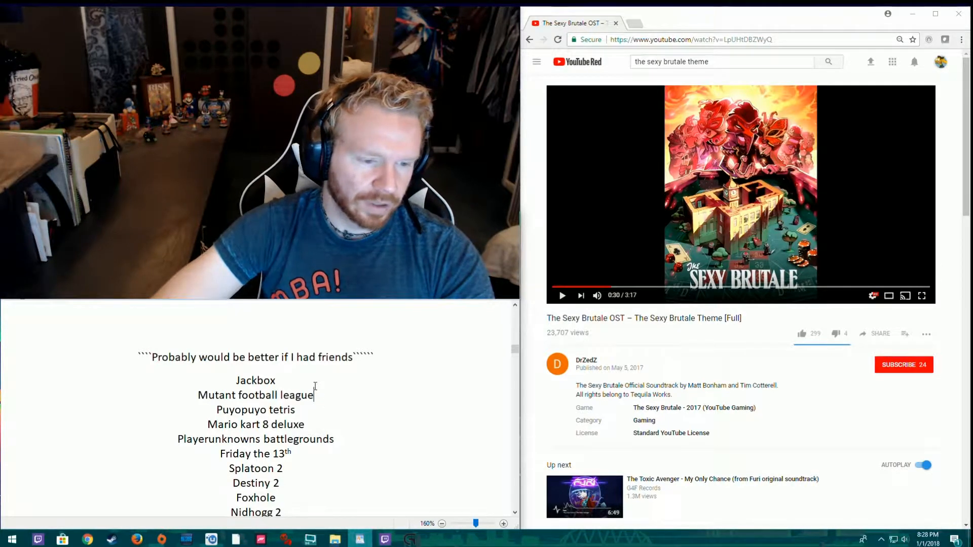
{"action": "key", "text": "Backspace"}
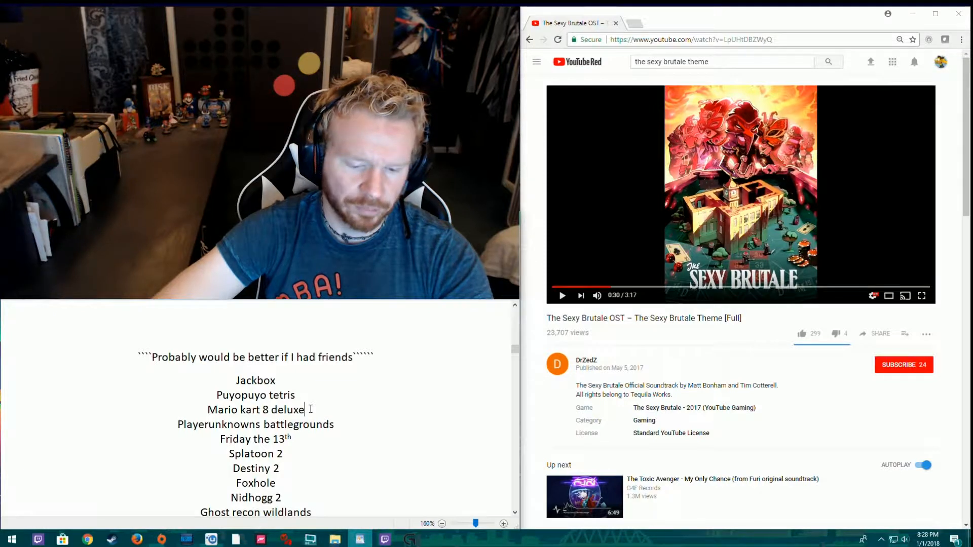
- Delete the Mario kart 8 deluxe line from the games list
{"action": "key", "text": "Backspace"}
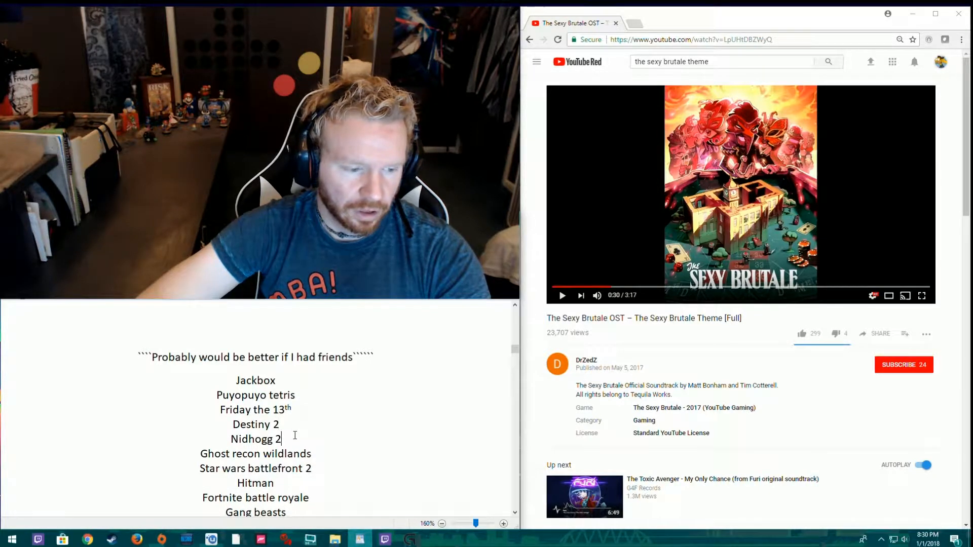
- Remove Ghost recon wildlands, leaving Nidhogg 2 followed by Star wars battlefront 2
{"action": "double_click", "coordinate": [211, 453]}
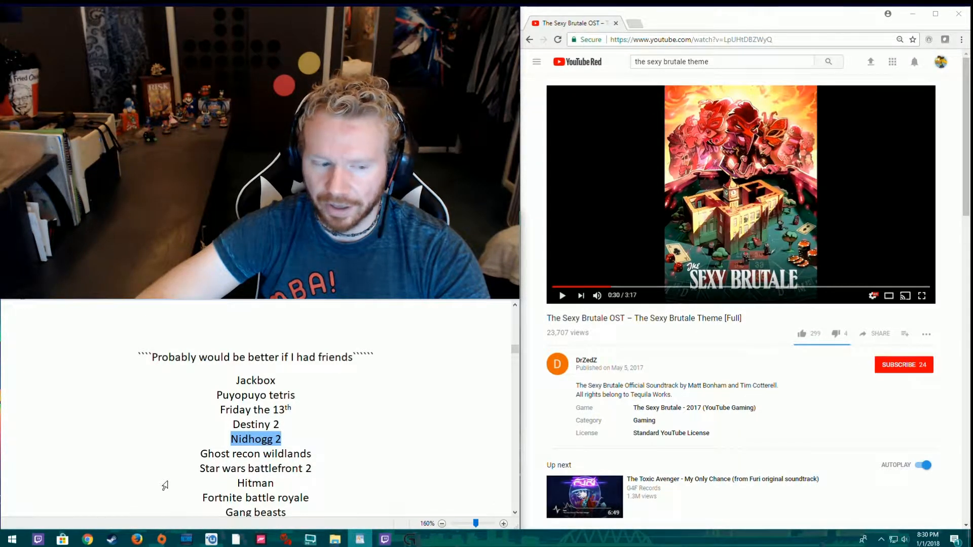
{"action": "left_click", "coordinate": [298, 410]}
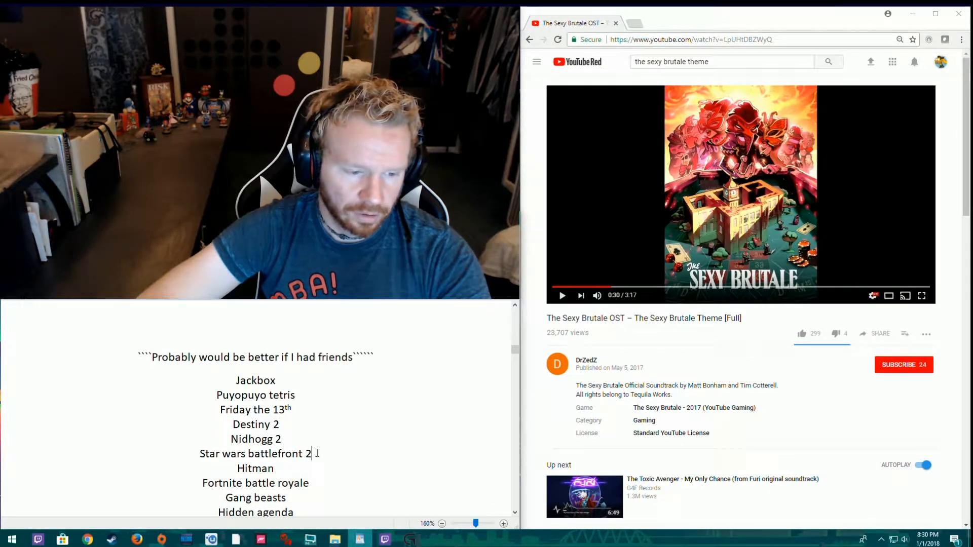
- Delete Star wars battlefront 2, Fortnite battle royale, Monopoly ps4, Rec room and Rigs from the list
{"action": "key", "text": "Backspace"}
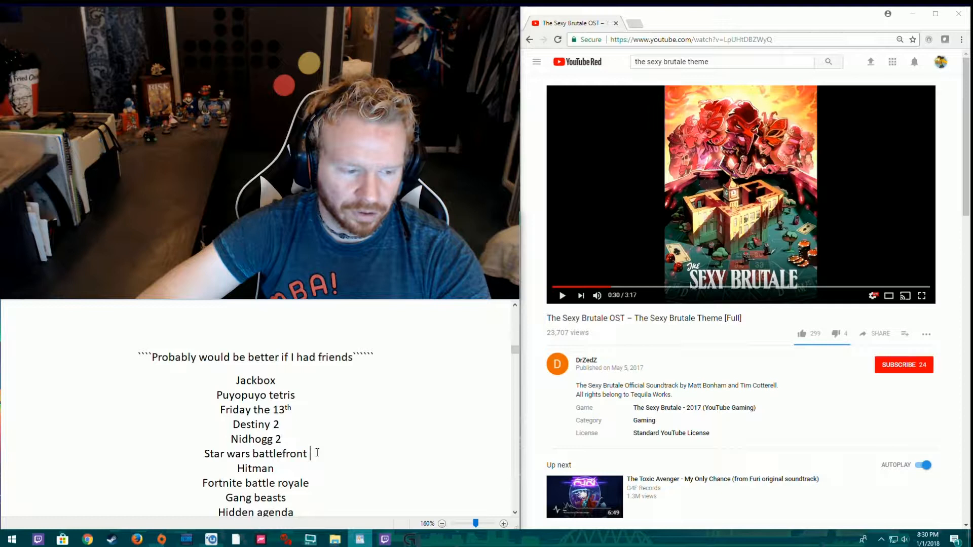
{"action": "key", "text": "Backspace"}
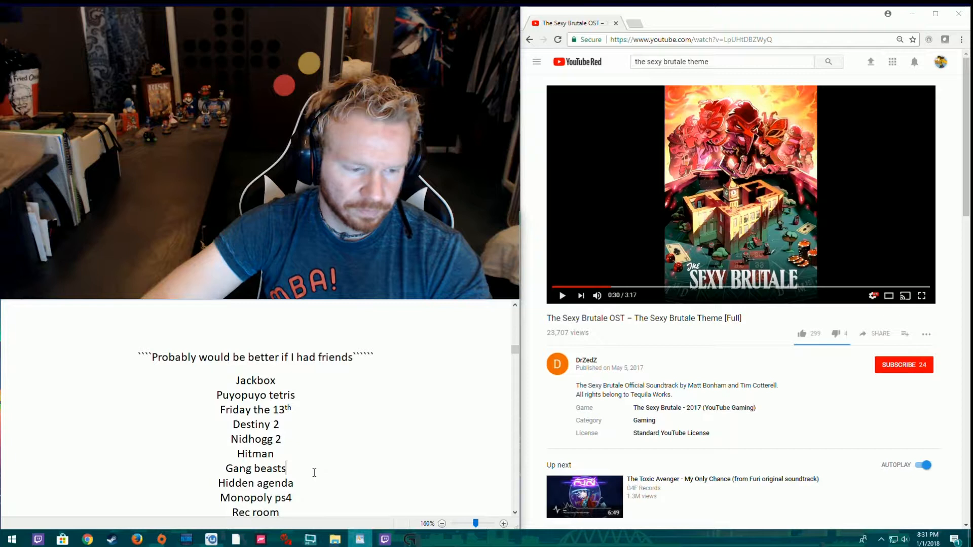
{"action": "scroll", "scroll_direction": "down", "scroll_amount": 3}
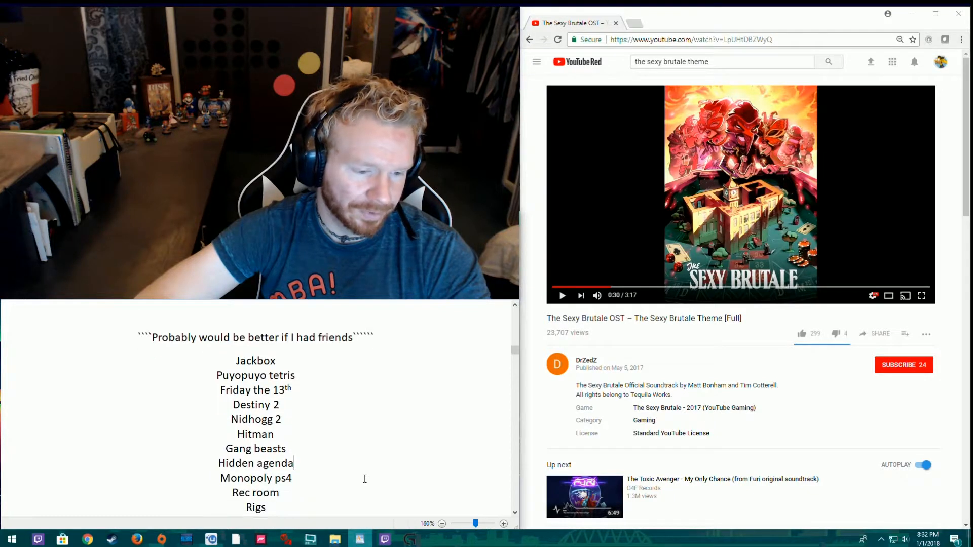
{"action": "scroll", "scroll_direction": "down", "scroll_amount": 3}
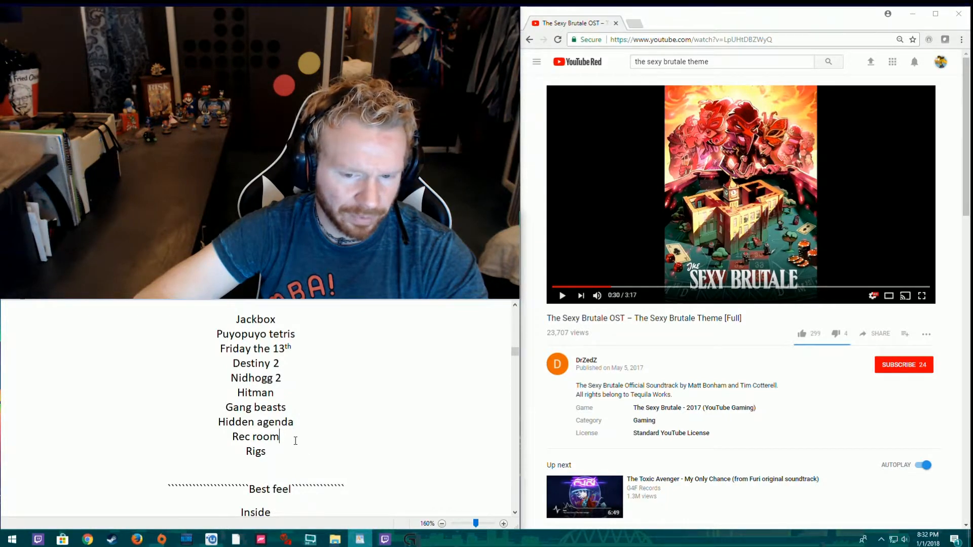
{"action": "mouse_move", "coordinate": [289, 452]}
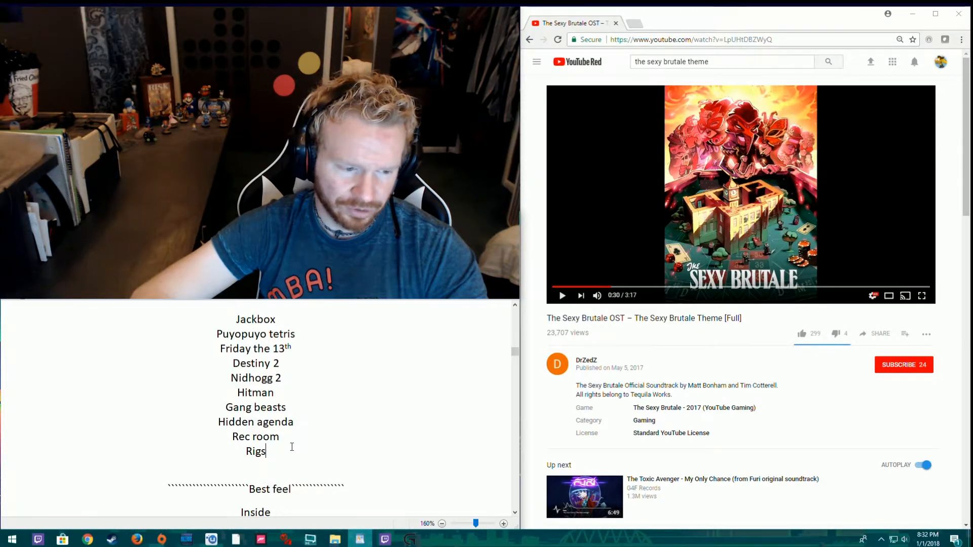
{"action": "key", "text": "BackSpace"}
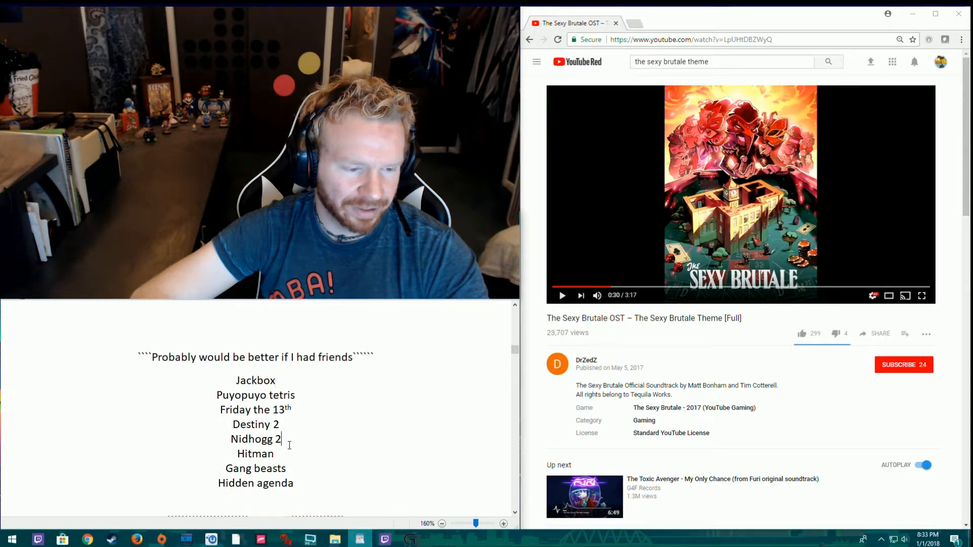
- Remove Jackbox, Puyopuyo tetris, Friday the 13th and Destiny 2 so Nidhogg 2 heads the list
{"action": "double_click", "coordinate": [256, 453]}
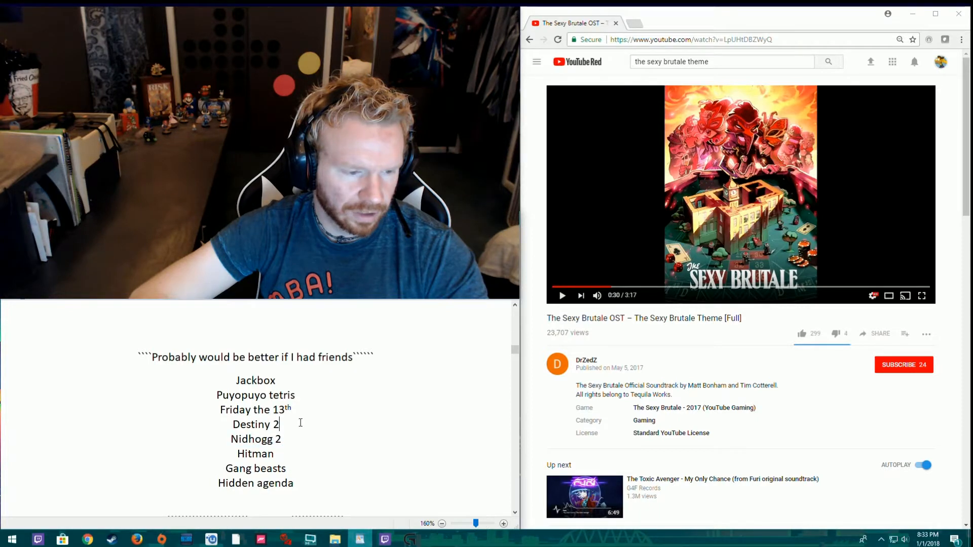
{"action": "left_click_drag", "start_coordinate": [219, 394], "coordinate": [280, 424]}
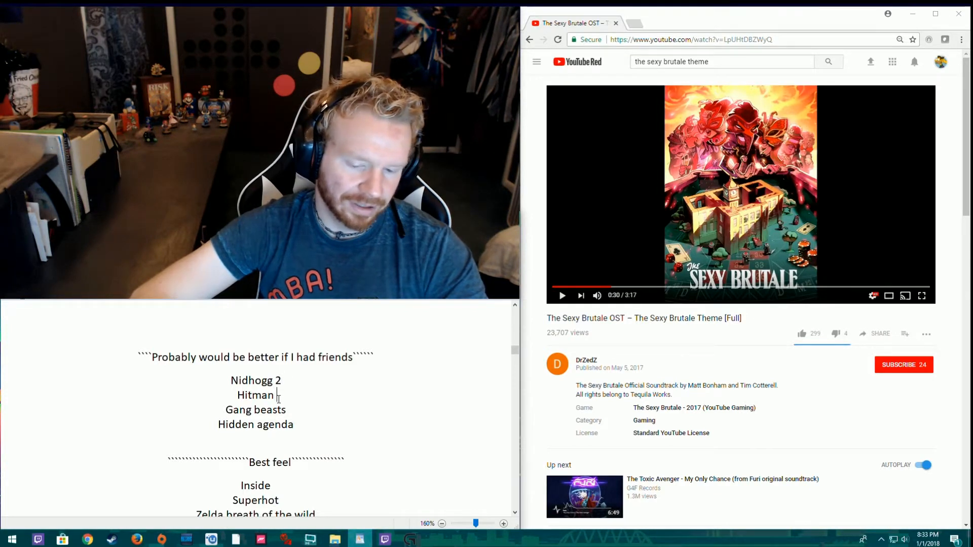
- Mark Hitman 1, Nidhogg 2 2, Gang beasts 3 and Hidden agenda 'honerable mention'
{"action": "type", "text": "1"}
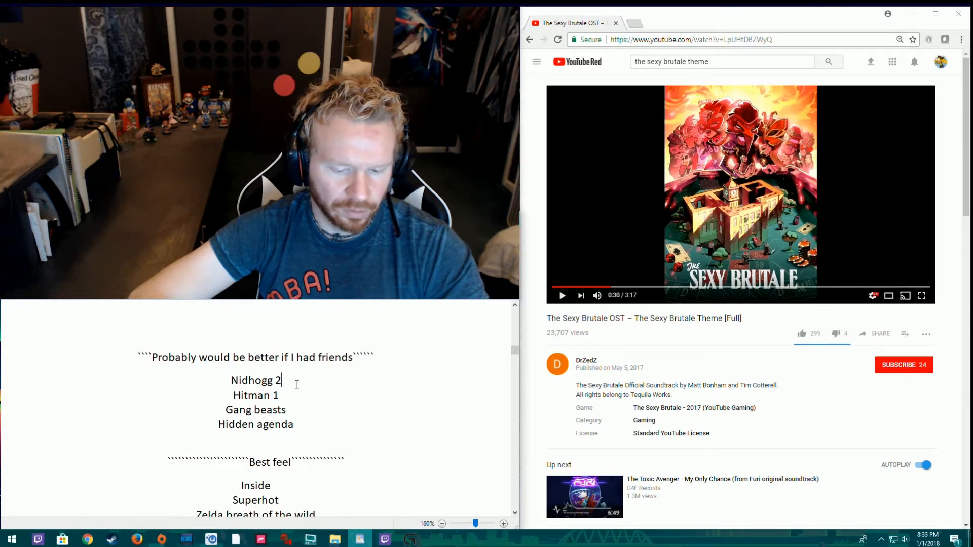
{"action": "type", "text": "2"}
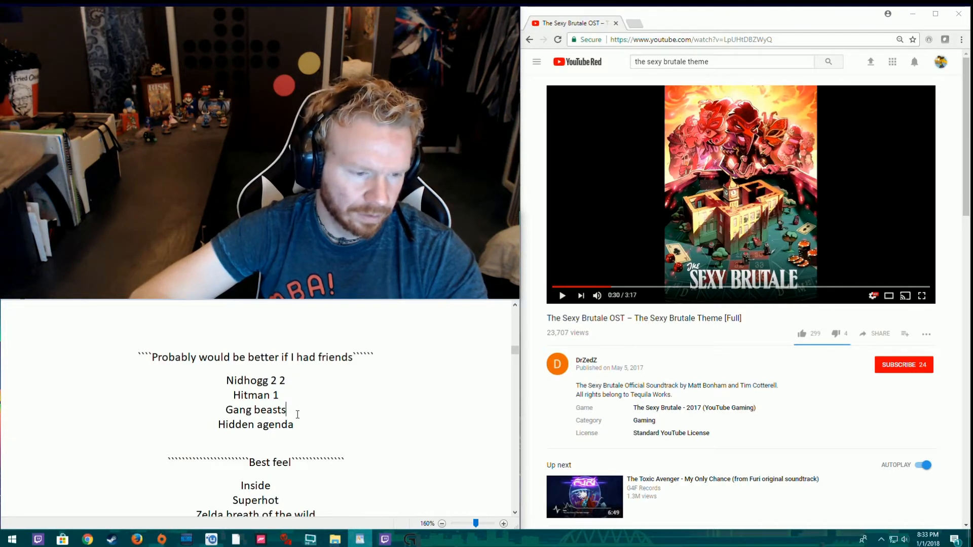
{"action": "type", "text": "3"}
{"action": "left_click", "coordinate": [256, 425]}
{"action": "type", "text": " 4"}
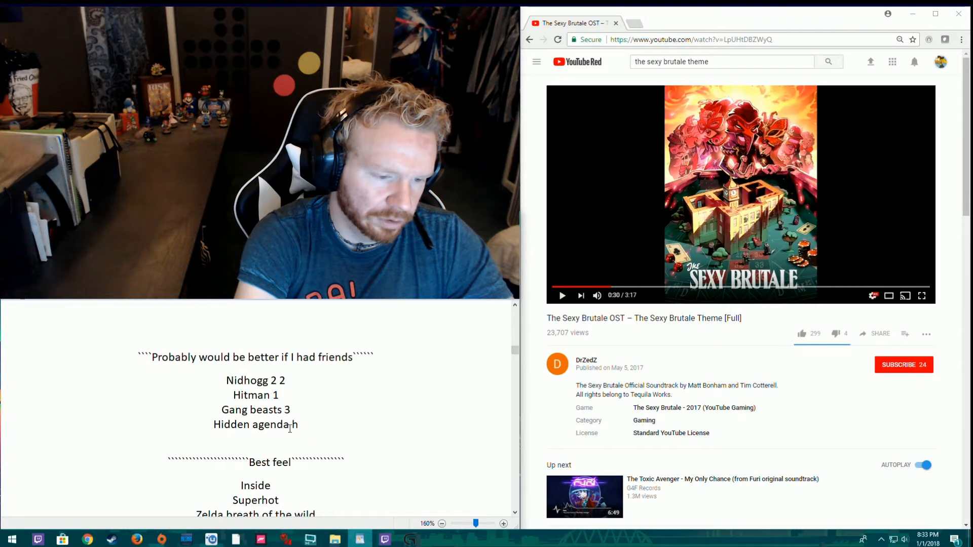
{"action": "type", "text": "honerable mention"}
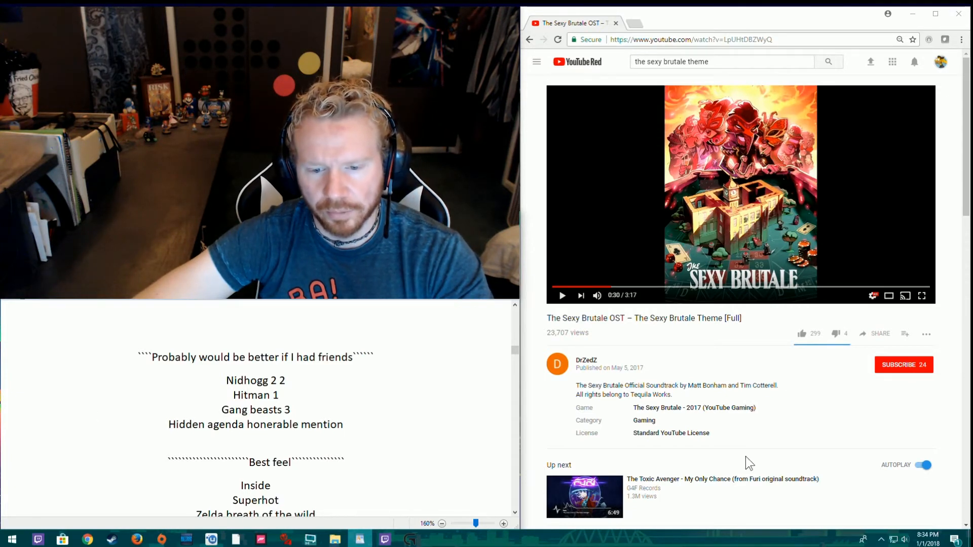
{"action": "mouse_move", "coordinate": [752, 421]}
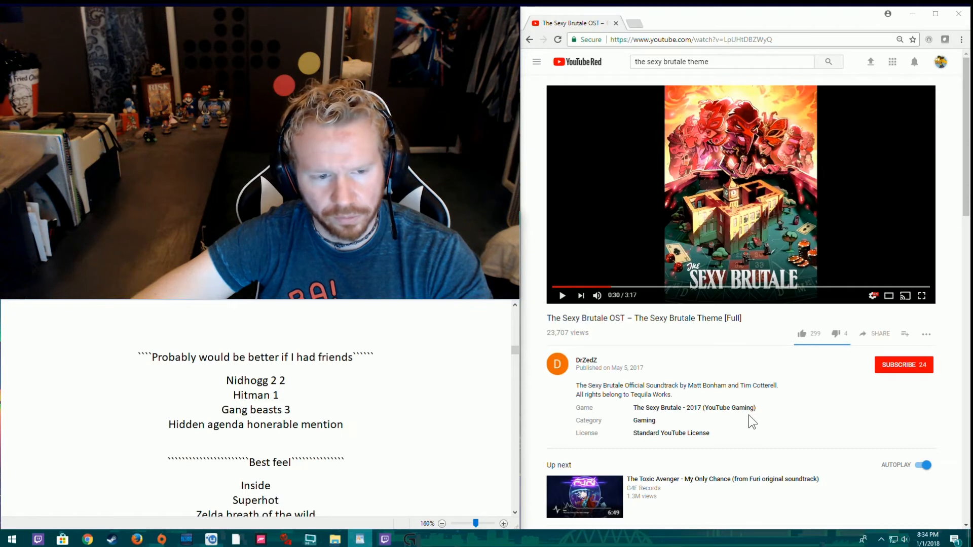